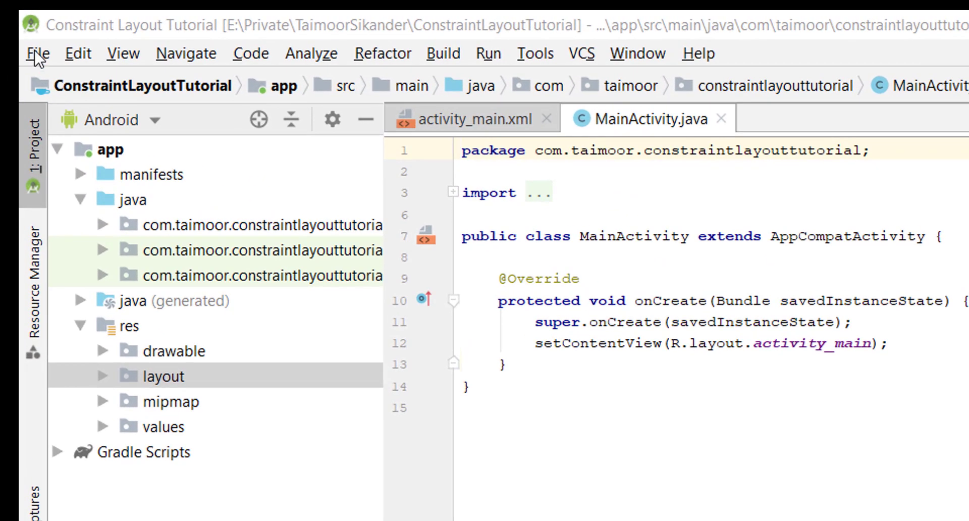
Step: Open the File menu to reach Settings
{"action": "left_click", "coordinate": [32, 53]}
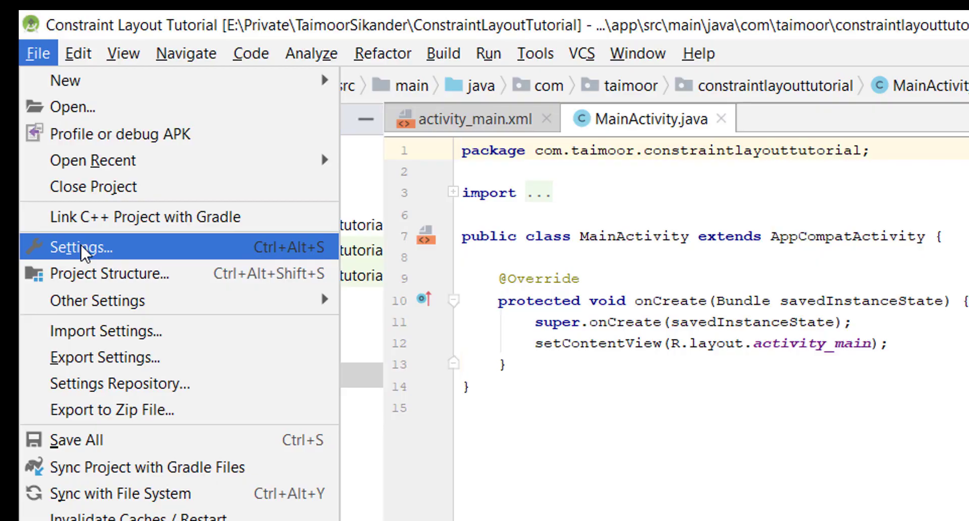
Step: Search the plugin marketplace for 'android batch import' to confirm Android Drawable Importer is installed
{"action": "left_click", "coordinate": [80, 247]}
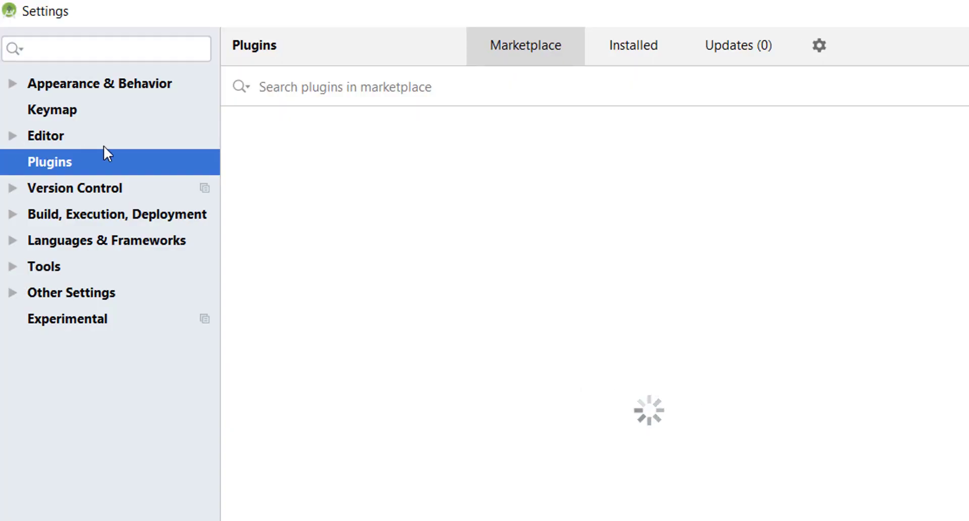
{"action": "mouse_move", "coordinate": [15, 112]}
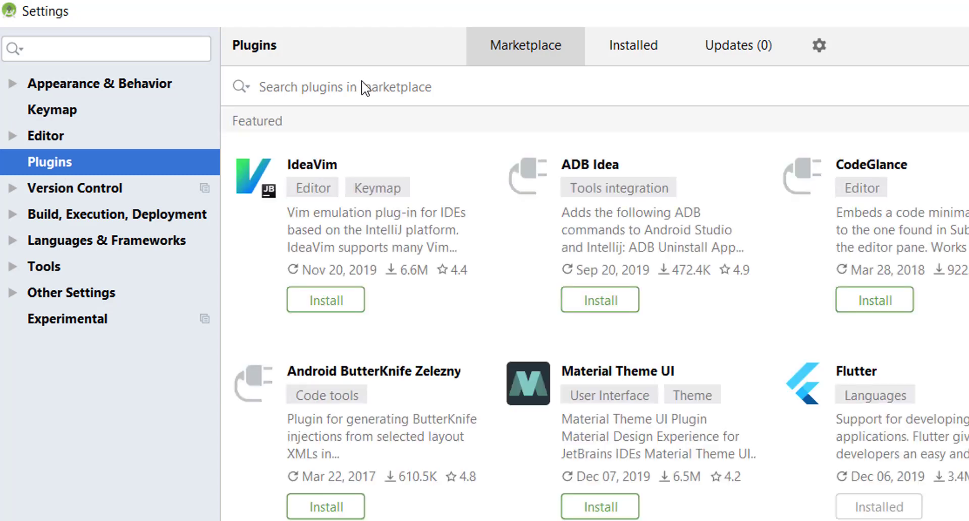
{"action": "left_click", "coordinate": [376, 86]}
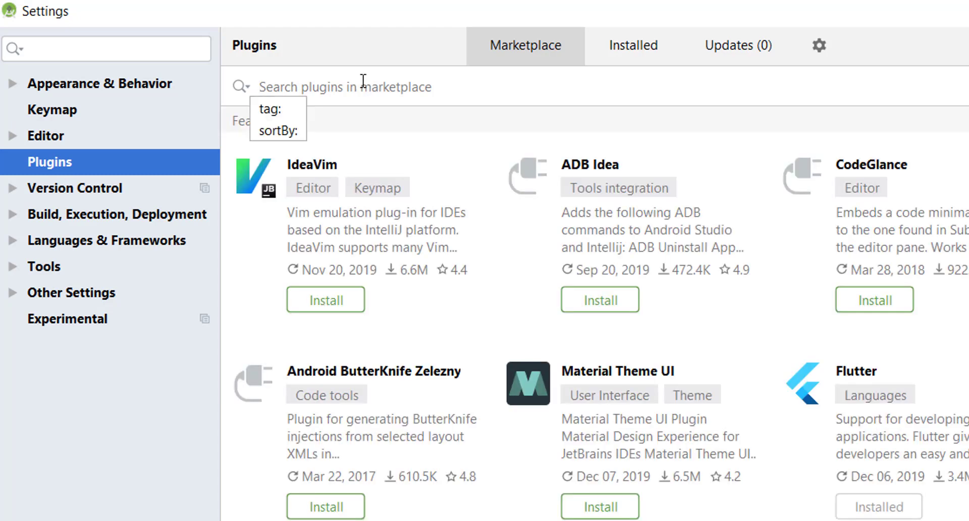
{"action": "type", "text": "android"}
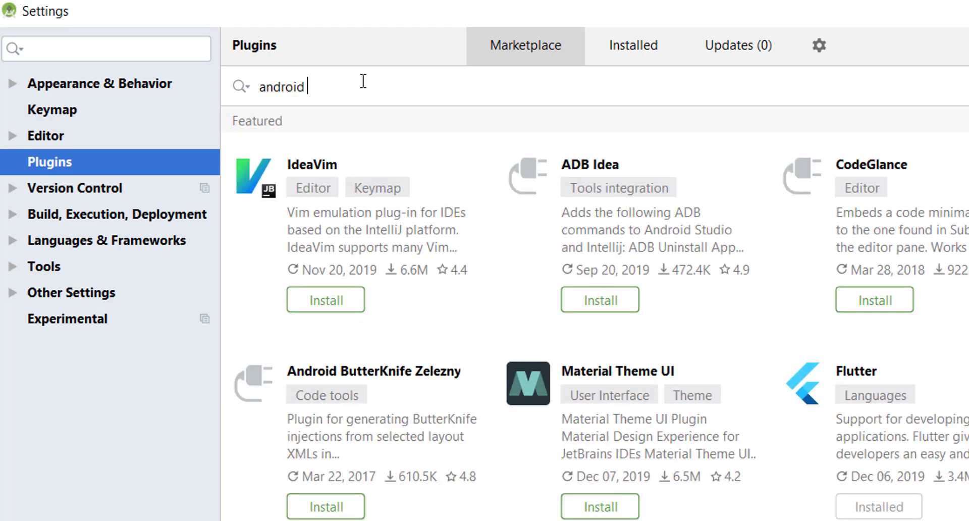
{"action": "type", "text": "batch"}
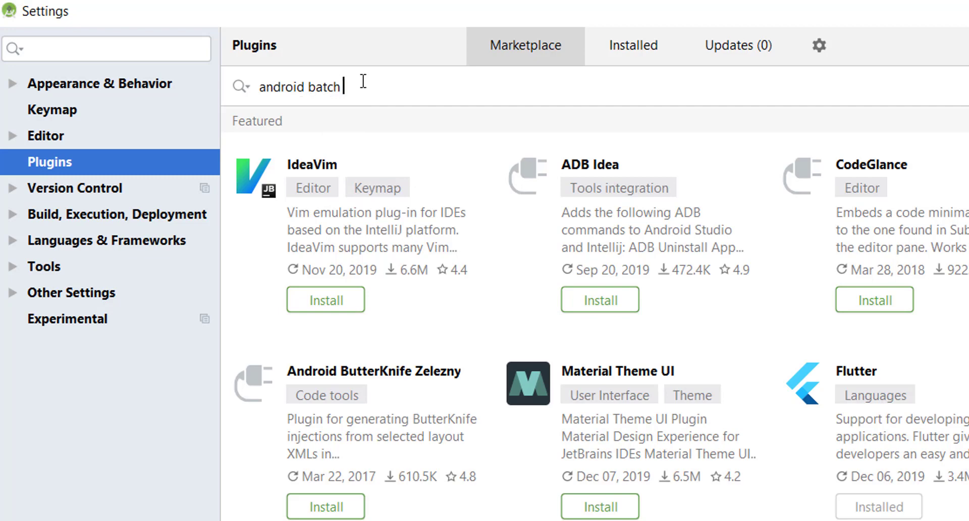
{"action": "type", "text": "import"}
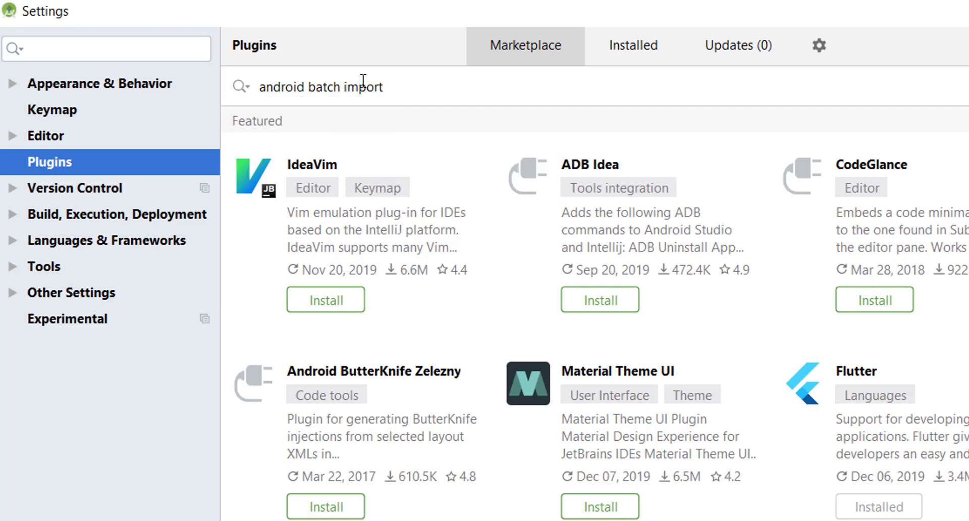
{"action": "key", "text": "Enter"}
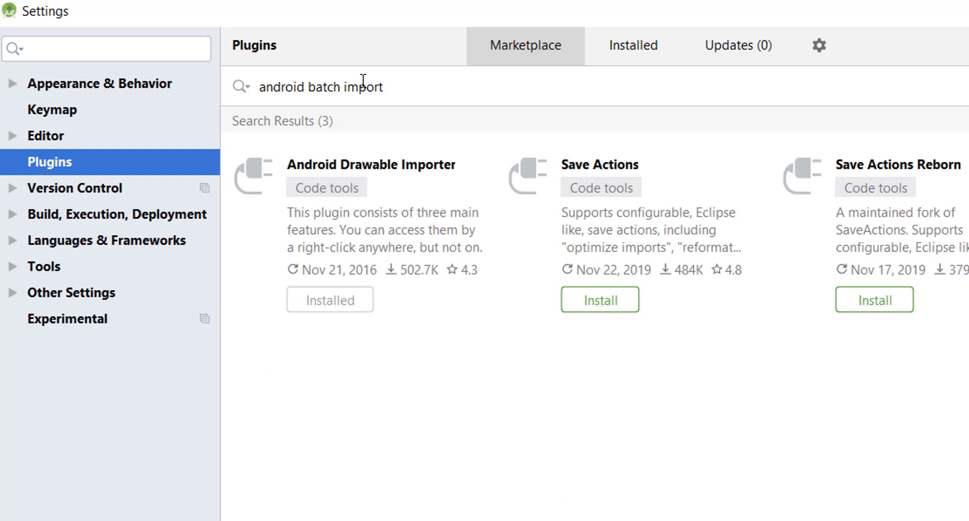
{"action": "mouse_move", "coordinate": [324, 171]}
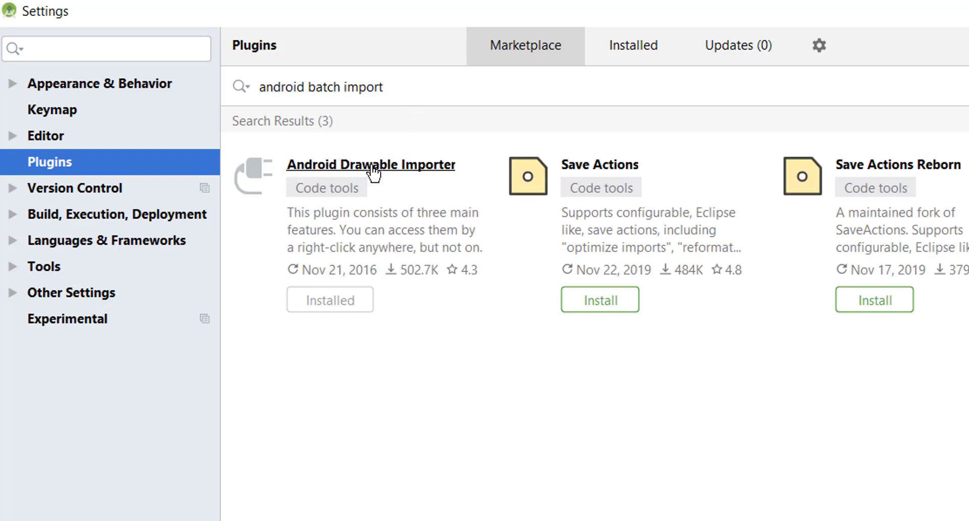
{"action": "mouse_move", "coordinate": [346, 194]}
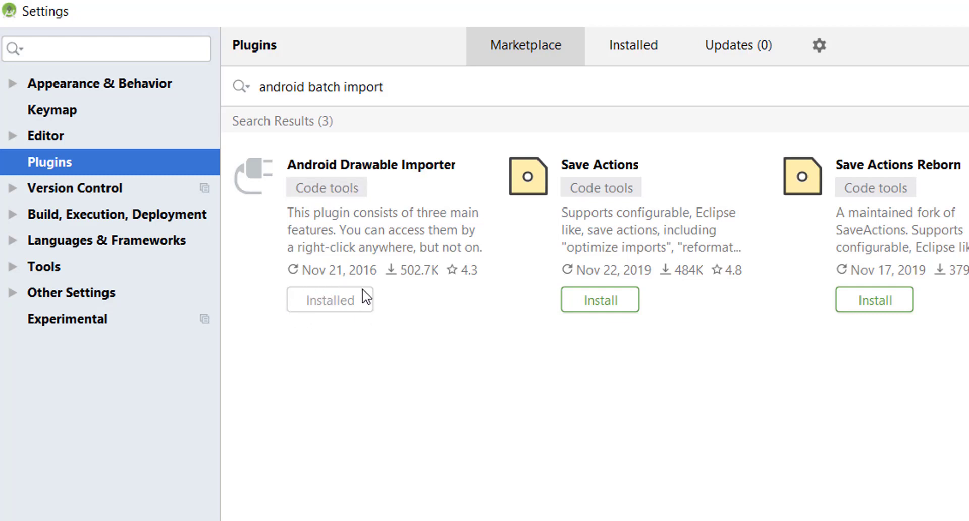
{"action": "mouse_move", "coordinate": [321, 304]}
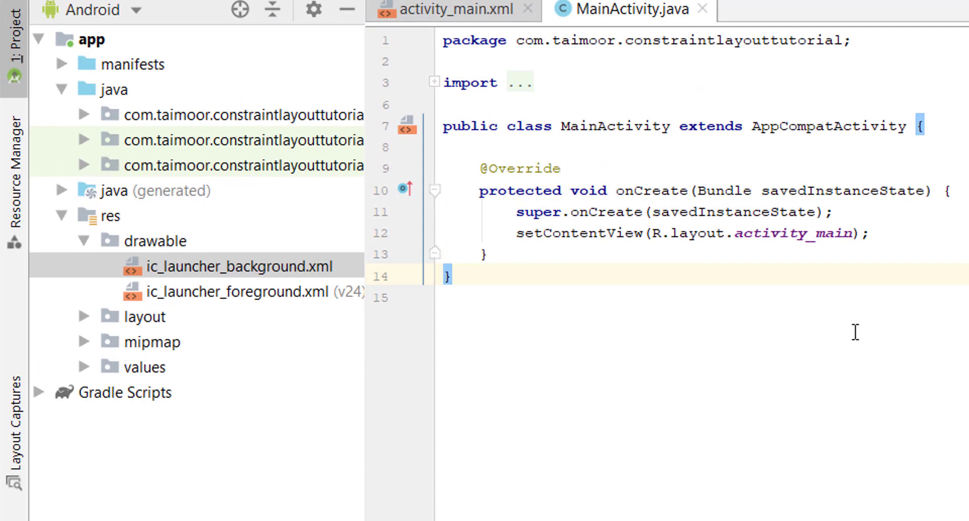
Step: Open the context menu of the res/drawable folder for Batch Drawable Import
{"action": "left_click", "coordinate": [106, 215]}
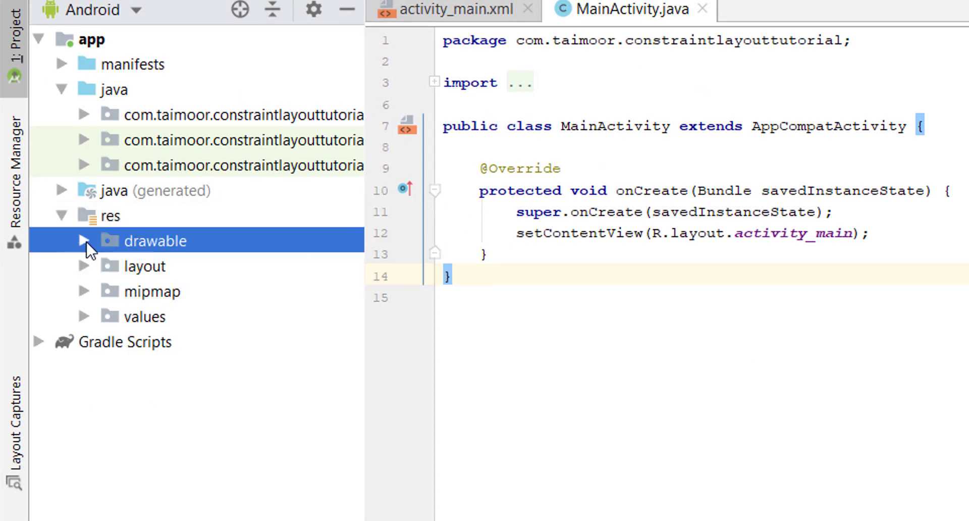
{"action": "right_click", "coordinate": [156, 240]}
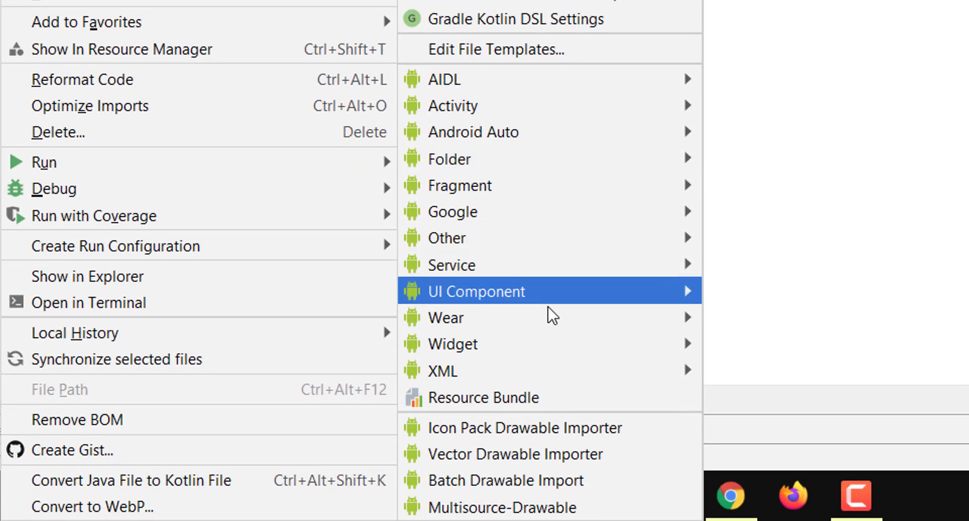
{"action": "mouse_move", "coordinate": [445, 466]}
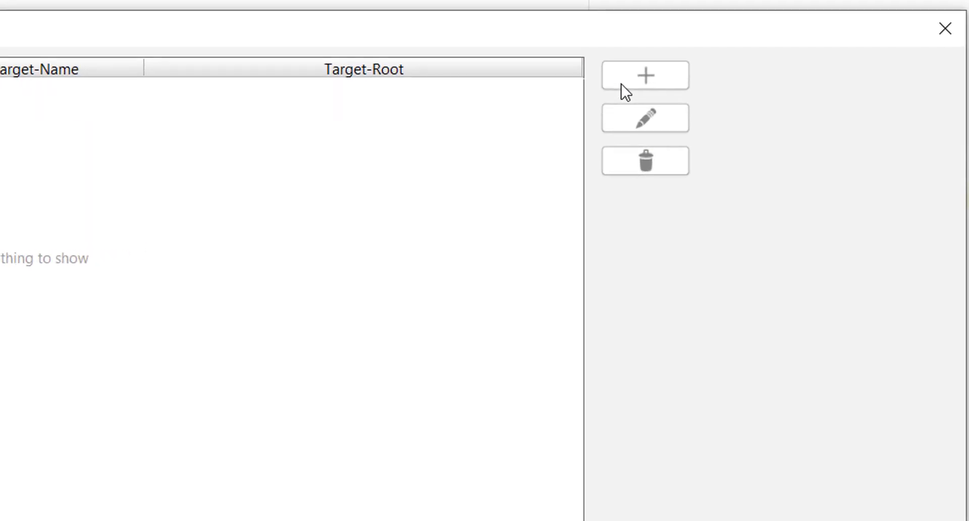
Step: Add background.jpg to the import list as target 'background'
{"action": "left_click", "coordinate": [643, 75]}
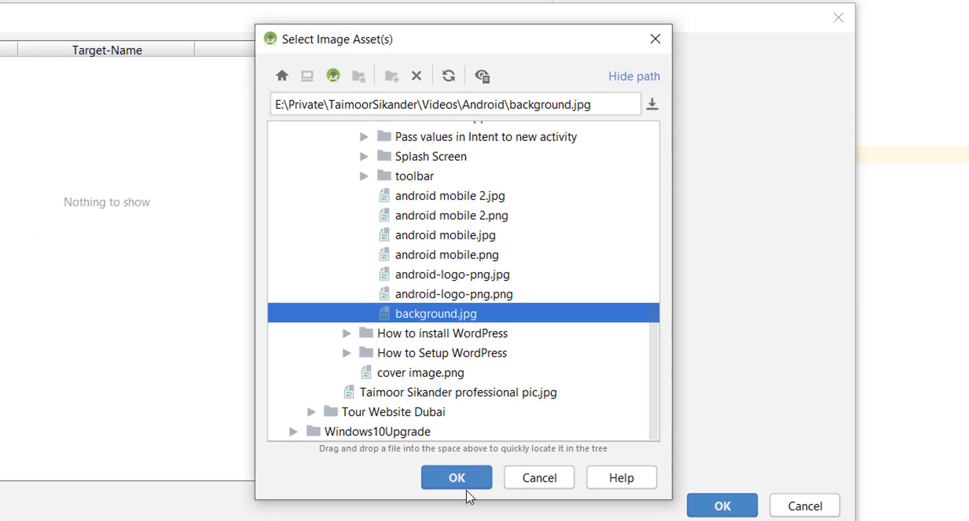
{"action": "mouse_move", "coordinate": [408, 313]}
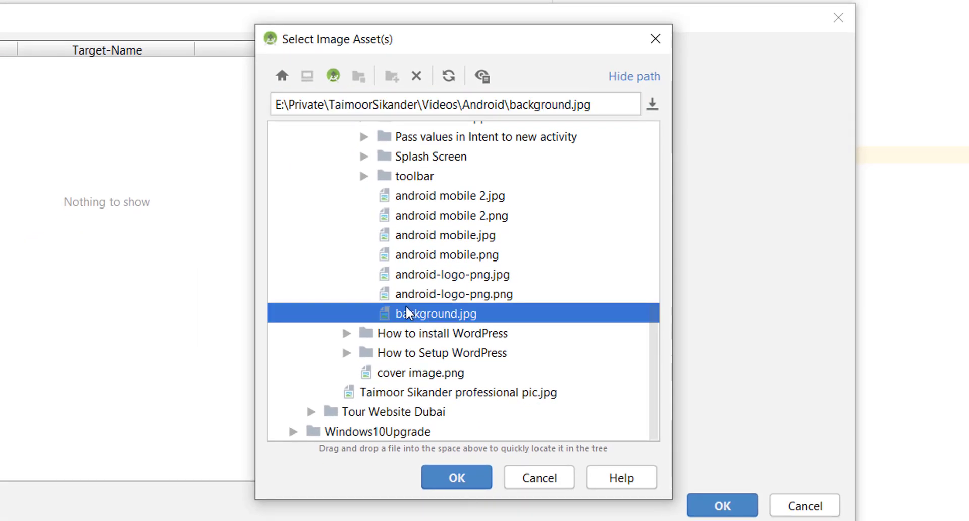
{"action": "left_click", "coordinate": [456, 477]}
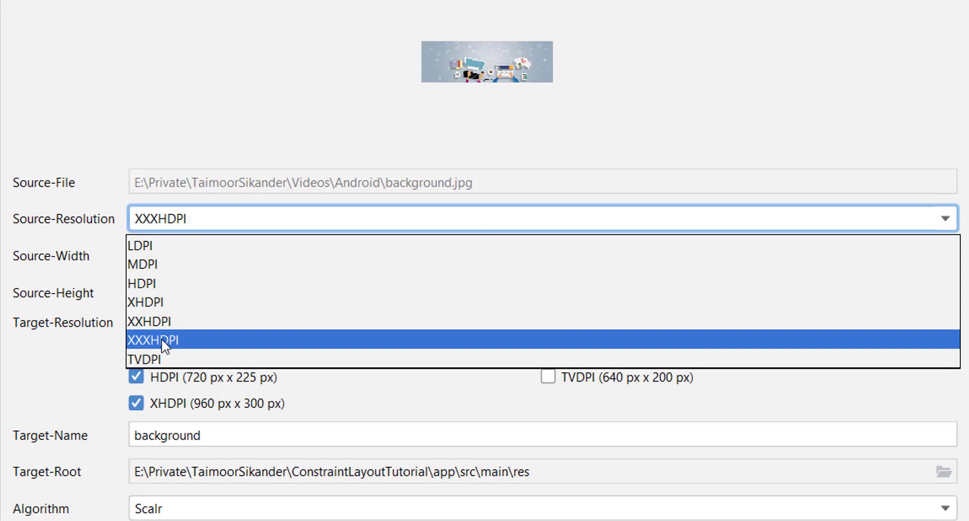
{"action": "mouse_move", "coordinate": [136, 343]}
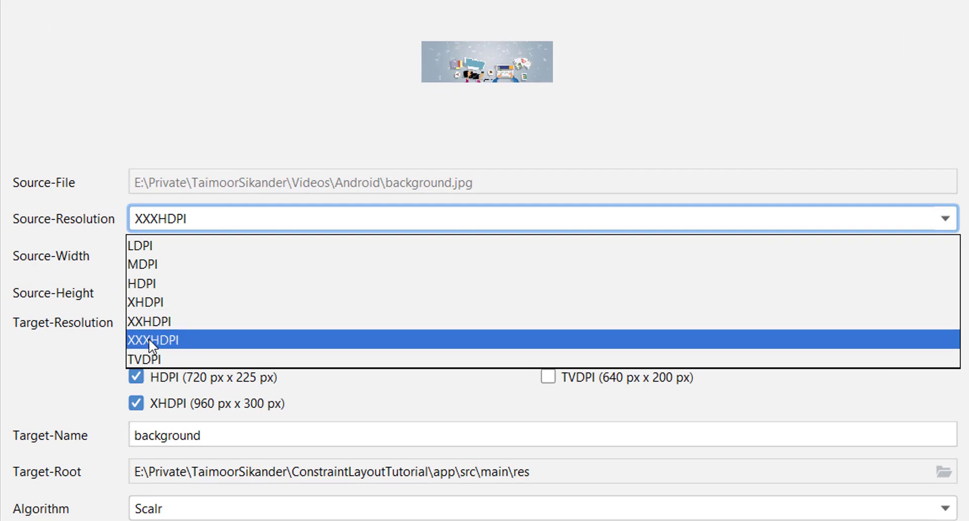
Step: Set background.jpg's source resolution to XXXHDPI with LDPI through XXXHDPI outputs, and confirm
{"action": "left_click", "coordinate": [155, 340]}
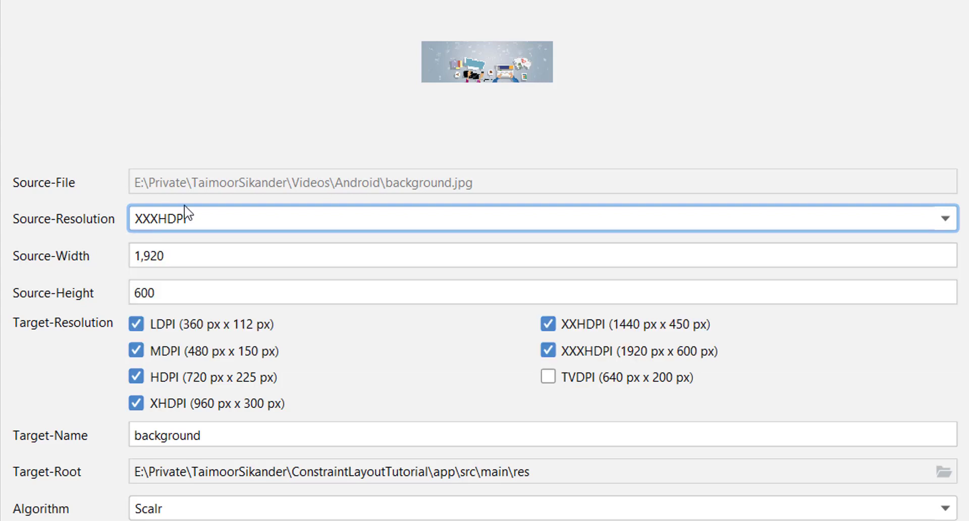
{"action": "mouse_move", "coordinate": [98, 328]}
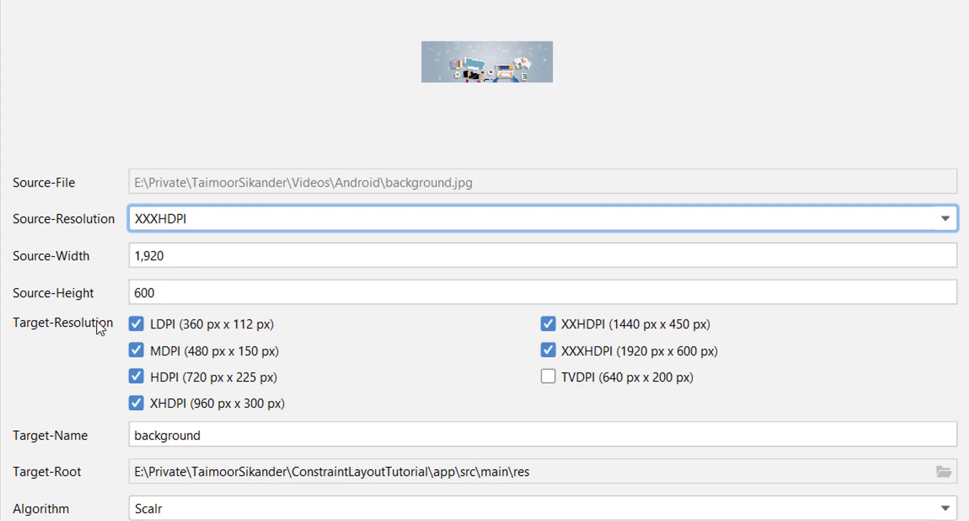
{"action": "left_click", "coordinate": [136, 325]}
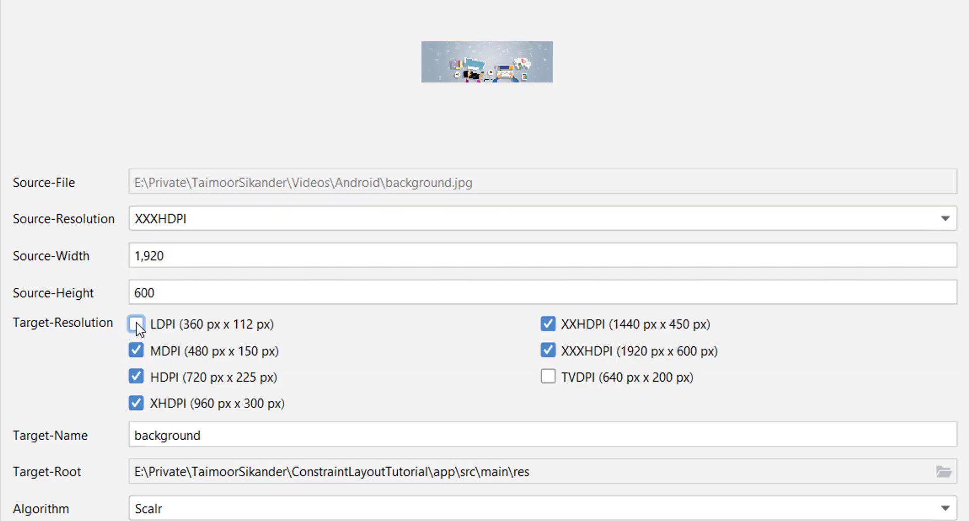
{"action": "left_click", "coordinate": [136, 324]}
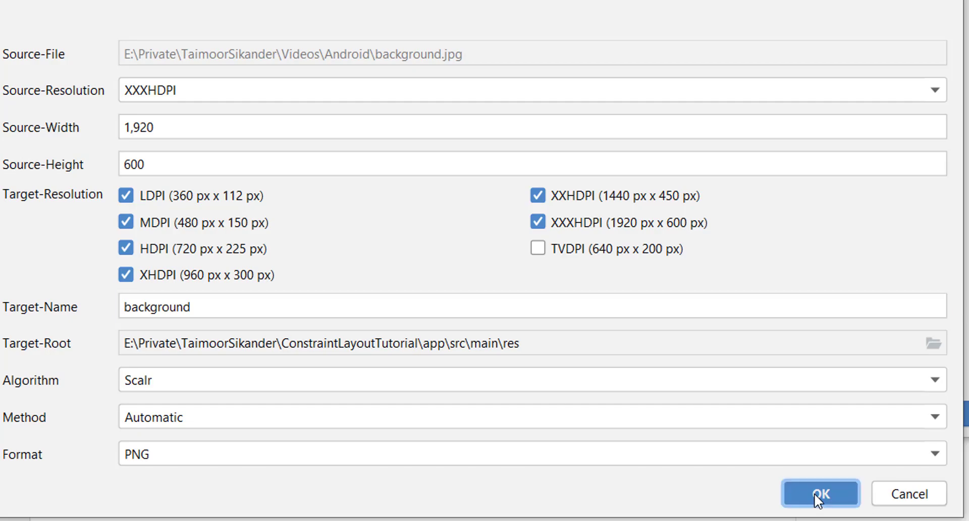
{"action": "left_click", "coordinate": [819, 494]}
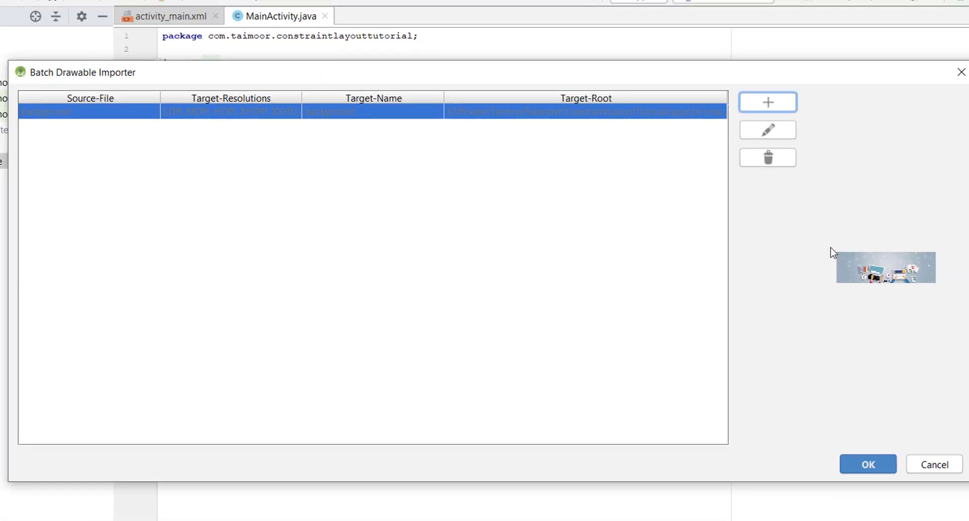
Step: Run the import and expand drawable to show the six background PNGs
{"action": "left_click", "coordinate": [867, 464]}
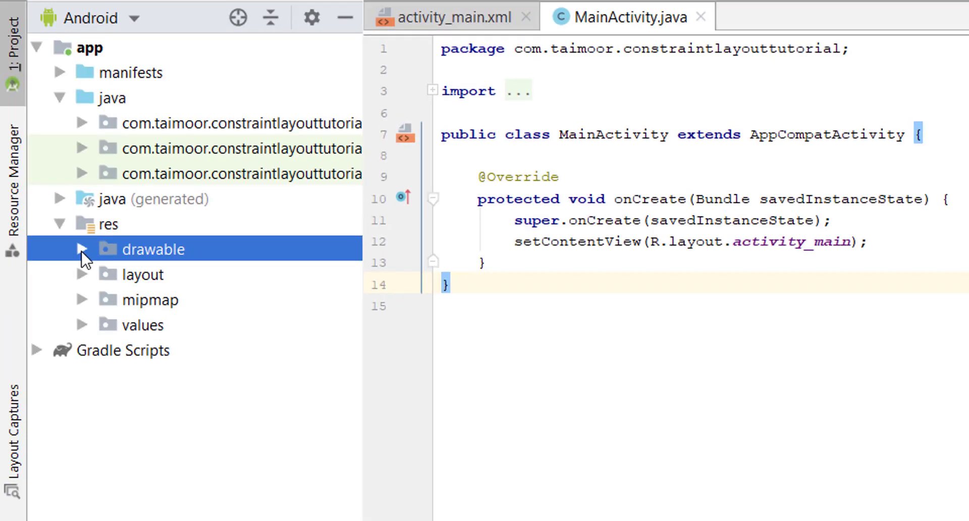
{"action": "left_click", "coordinate": [82, 250]}
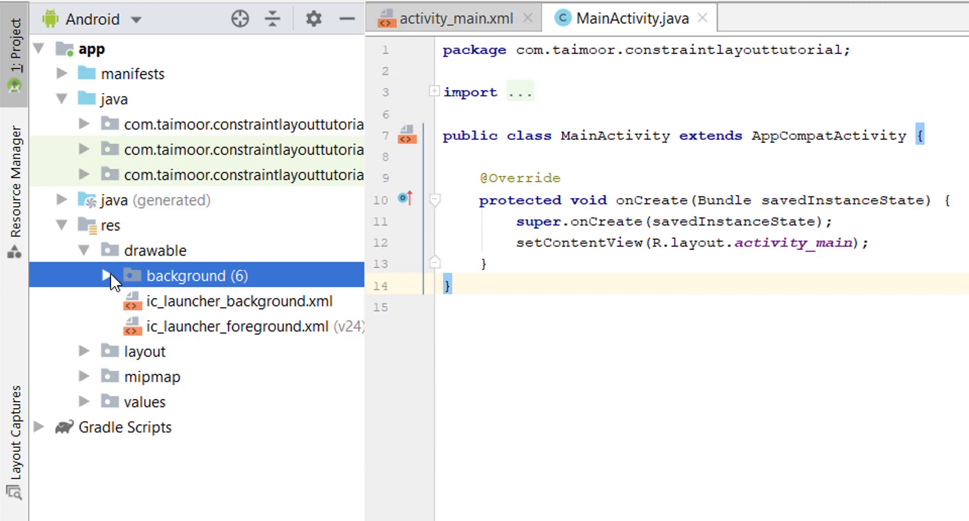
{"action": "left_click", "coordinate": [105, 276]}
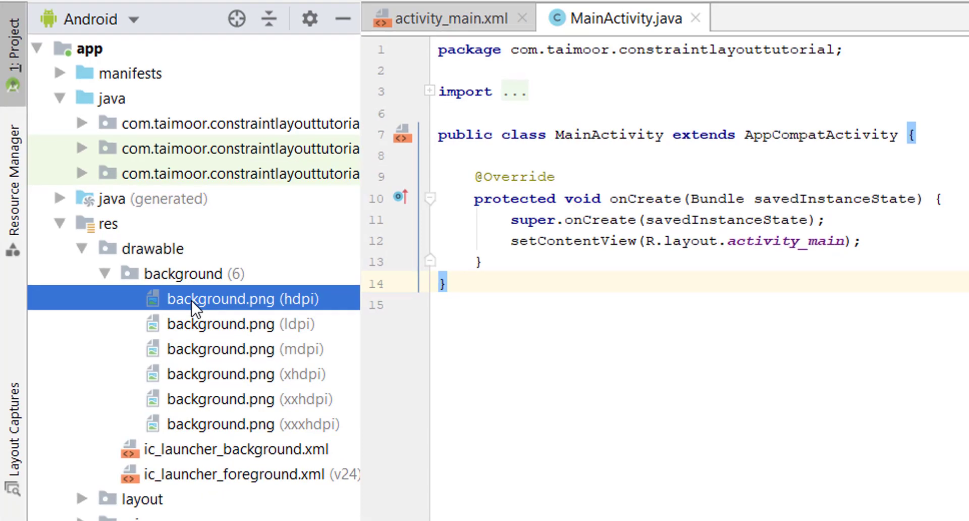
Step: Preview the hdpi background.png, then other density versions of it
{"action": "double_click", "coordinate": [242, 298]}
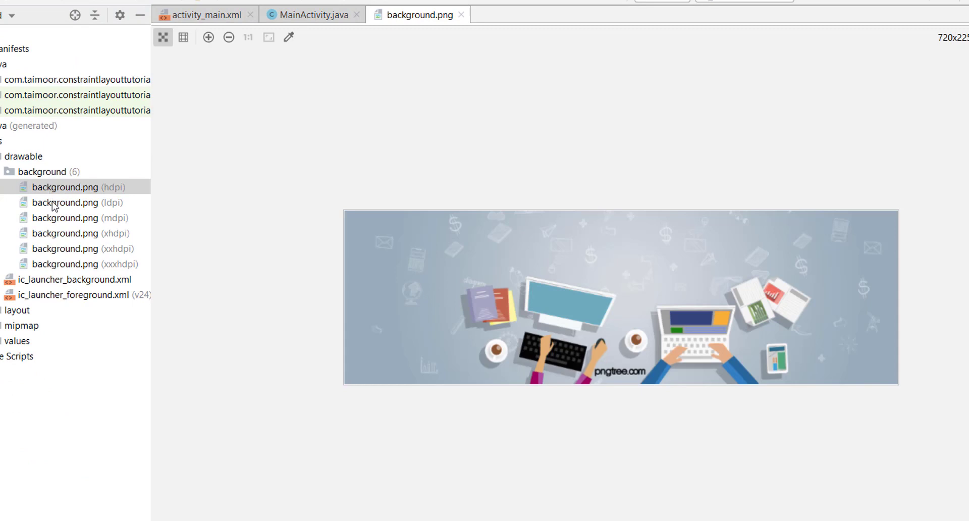
{"action": "left_click", "coordinate": [66, 233]}
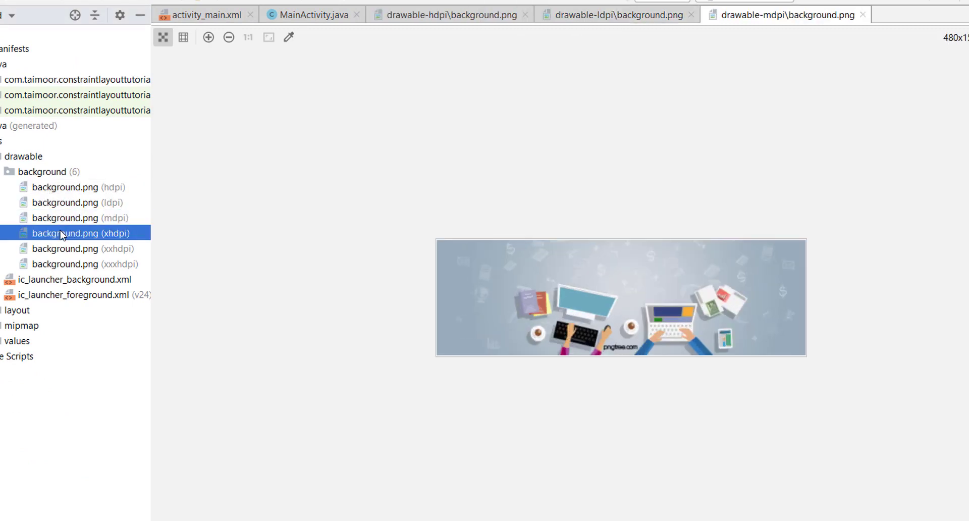
{"action": "left_click", "coordinate": [66, 264]}
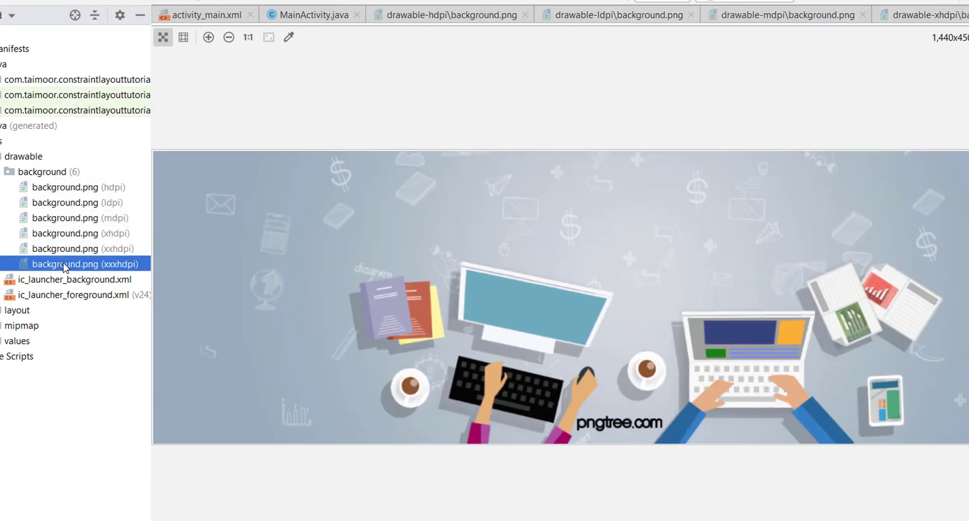